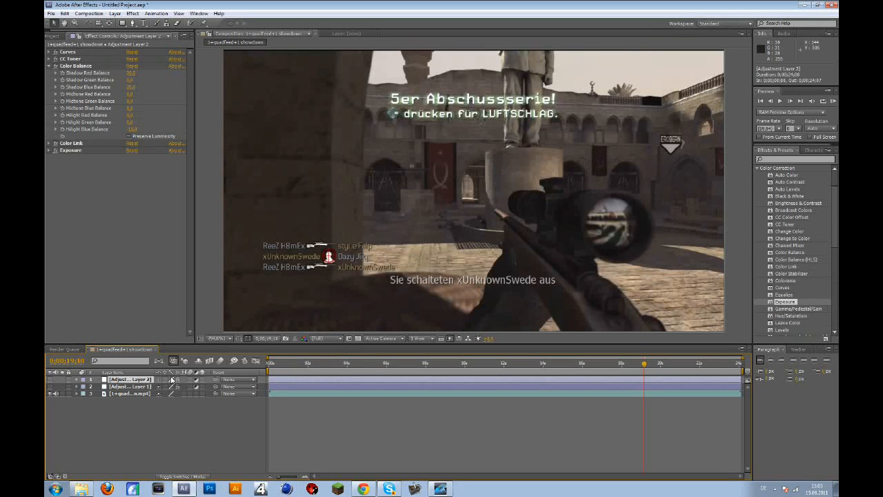
pyautogui.moveTo(171, 392)
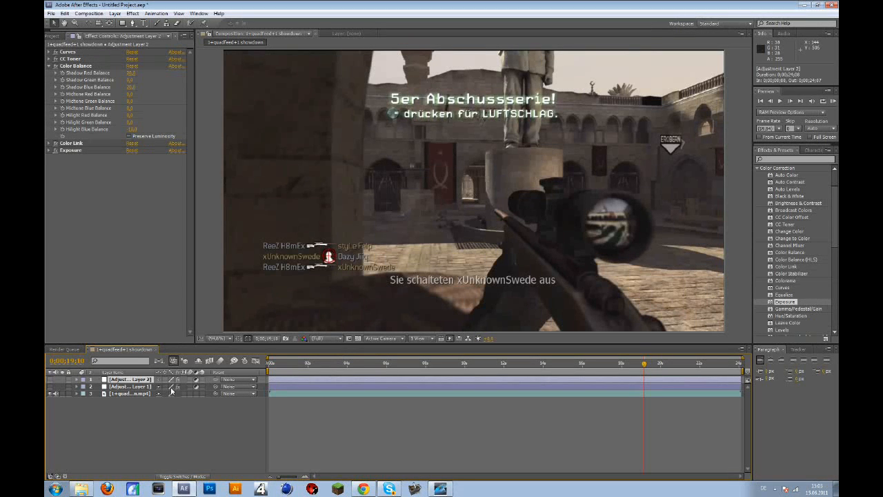
pyautogui.moveTo(166, 437)
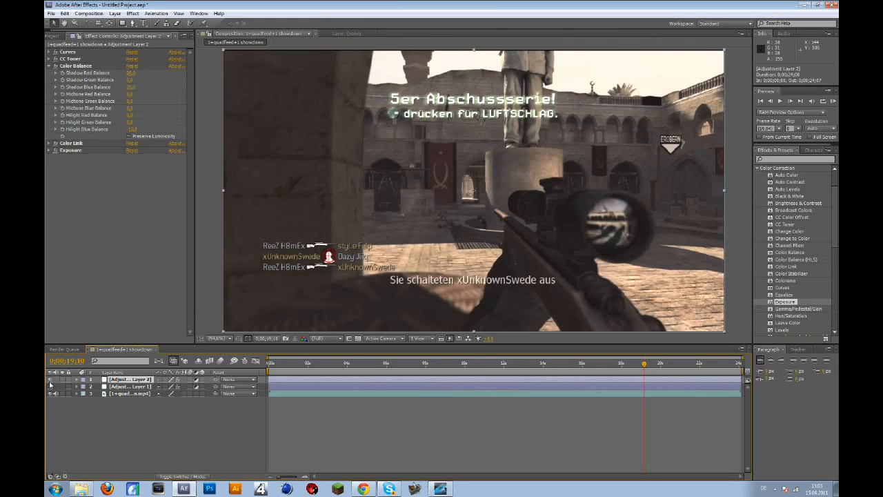
pyautogui.moveTo(123, 305)
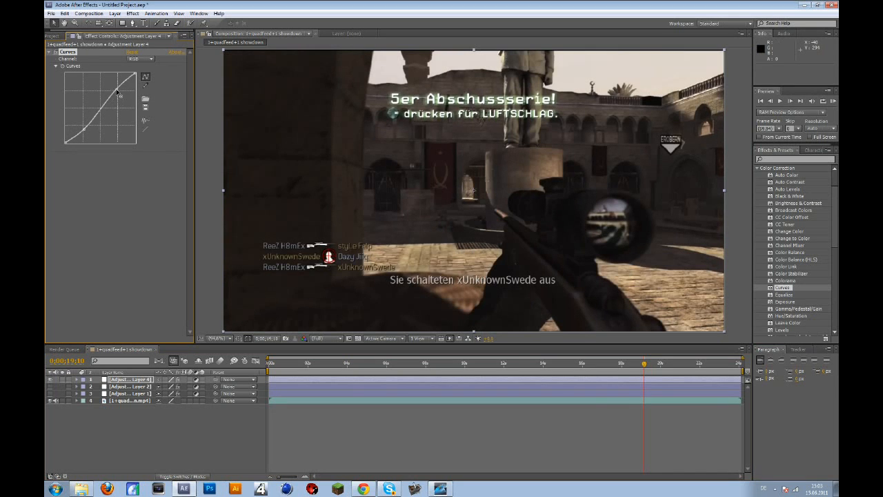
# - Reshape the overall RGB curve, then bend the green channel curve
pyautogui.moveTo(117, 97); pyautogui.dragTo(86, 133)
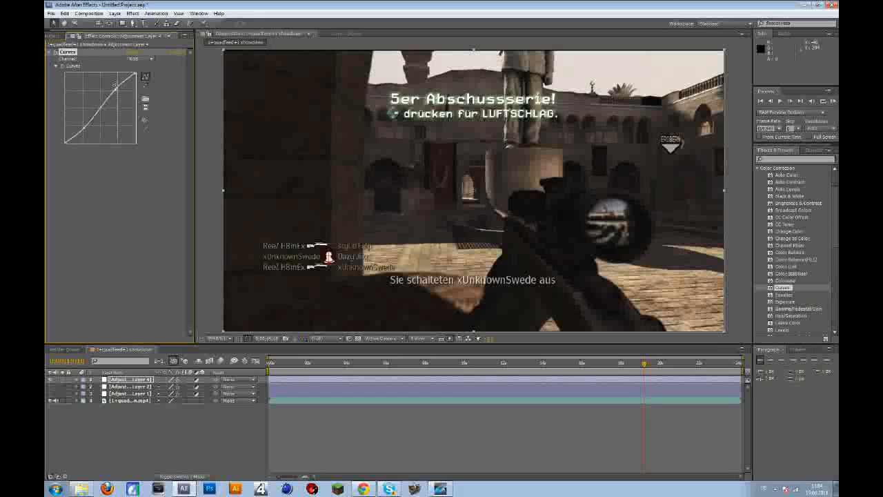
pyautogui.click(141, 58)
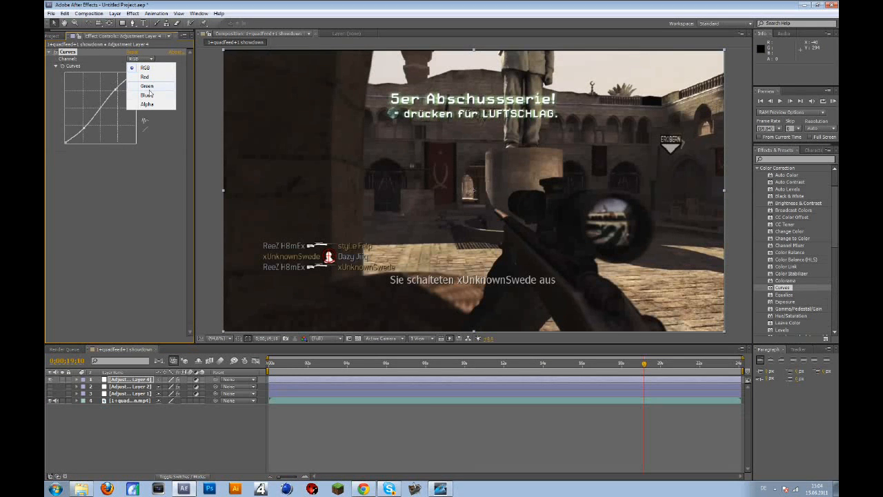
pyautogui.click(146, 94)
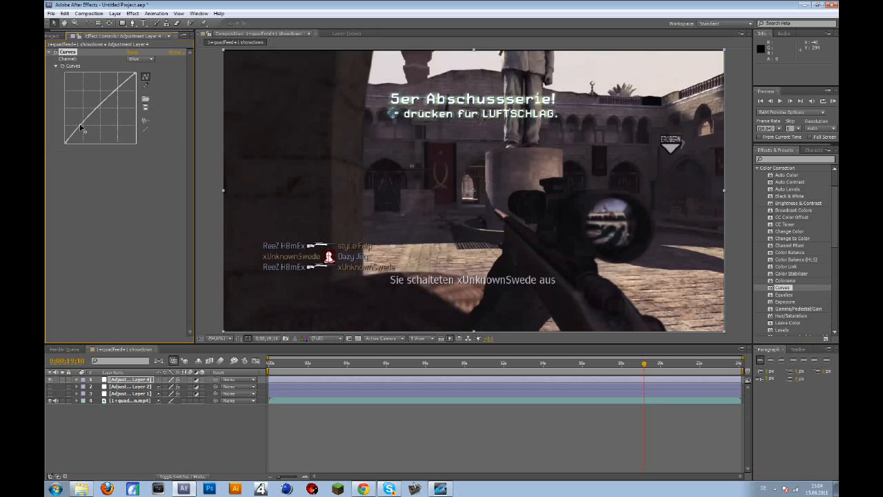
pyautogui.moveTo(80, 127); pyautogui.dragTo(113, 99)
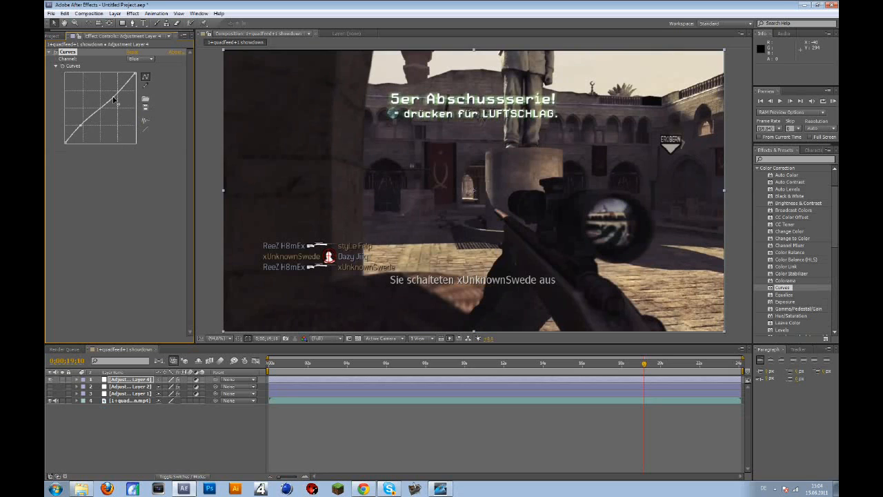
pyautogui.moveTo(113, 99); pyautogui.dragTo(81, 127)
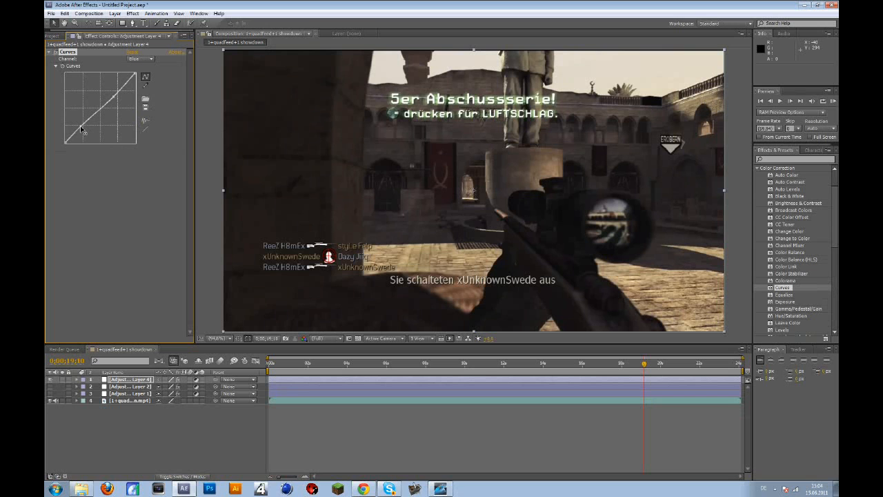
# - Bend the blue channel curve and fold the Curves settings away
pyautogui.click(141, 58)
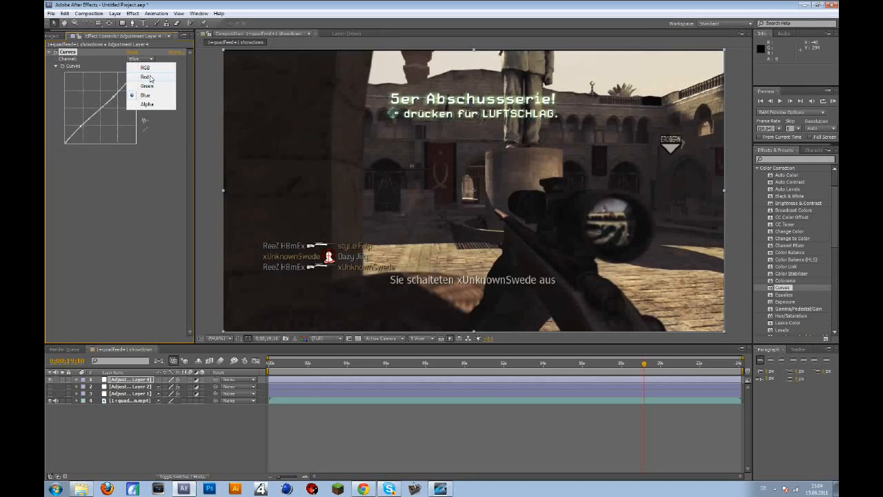
pyautogui.click(147, 77)
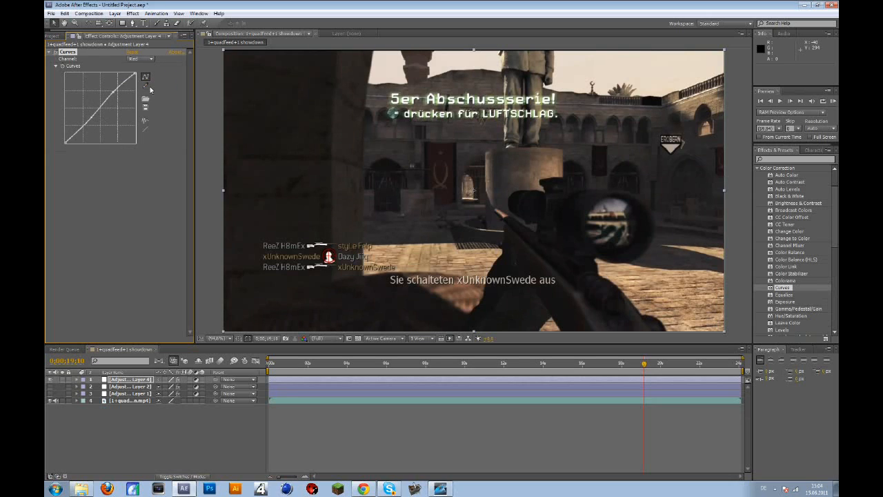
pyautogui.click(138, 59)
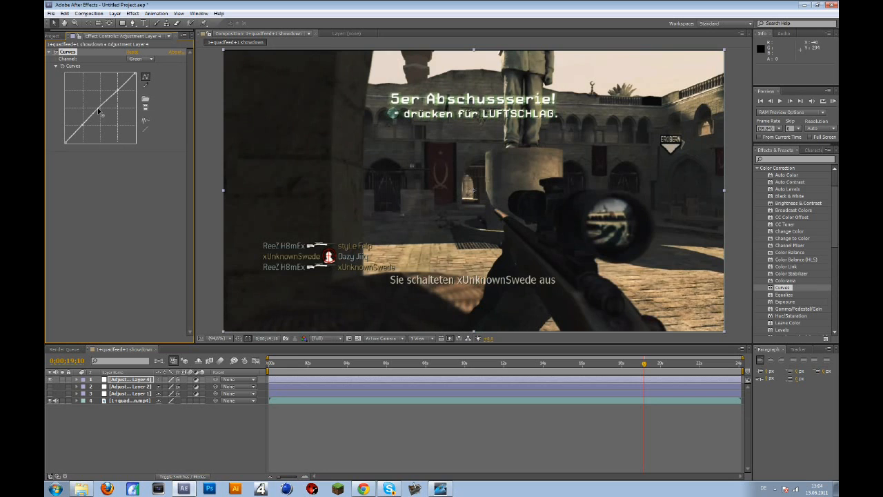
pyautogui.moveTo(99, 108); pyautogui.dragTo(83, 131)
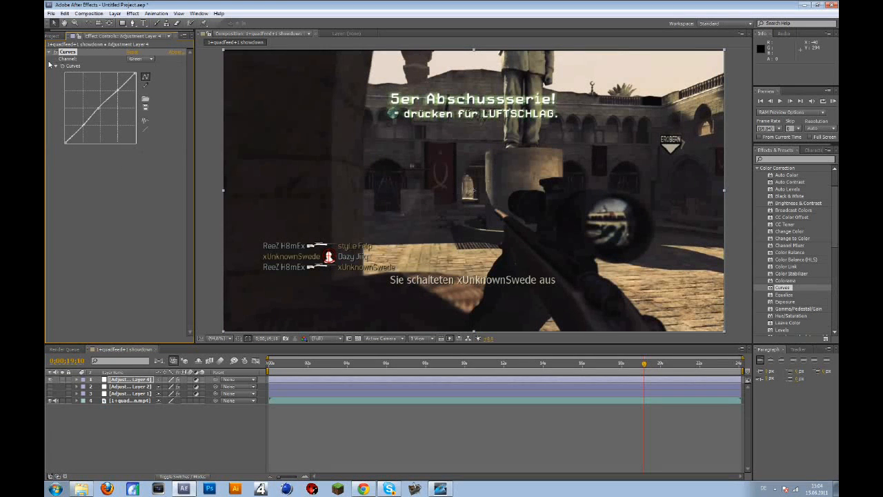
pyautogui.click(50, 53)
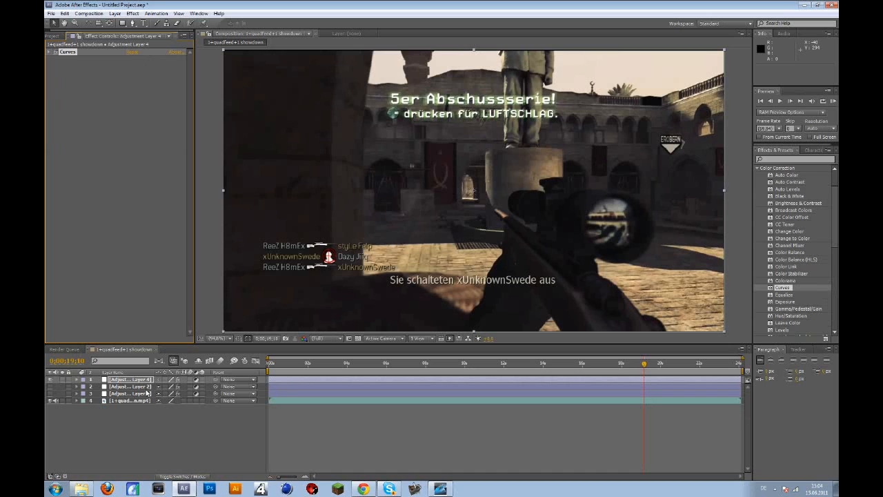
# - Apply CC Toner to the new adjustment layer and collapse its controls
pyautogui.click(131, 387)
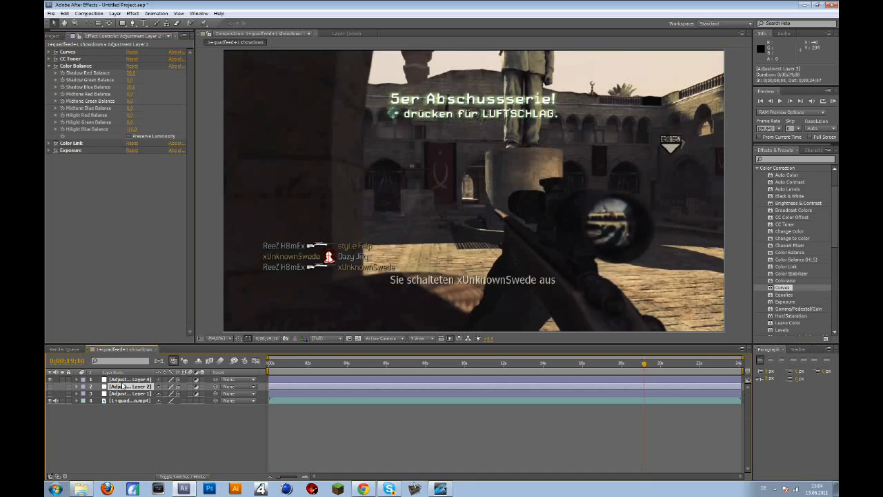
pyautogui.click(130, 378)
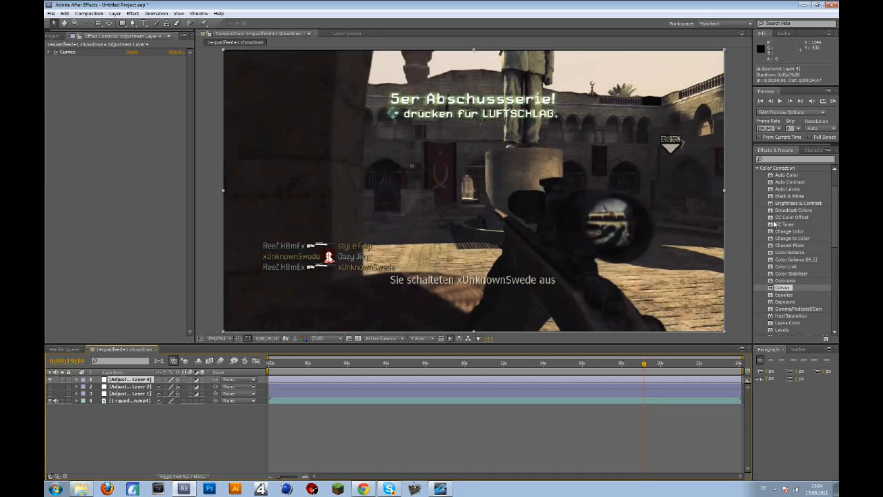
pyautogui.doubleClick(787, 224)
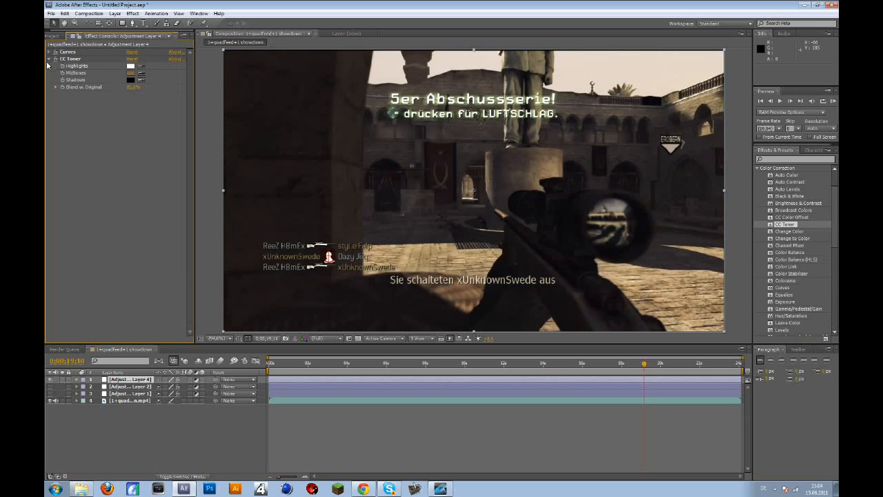
pyautogui.click(48, 58)
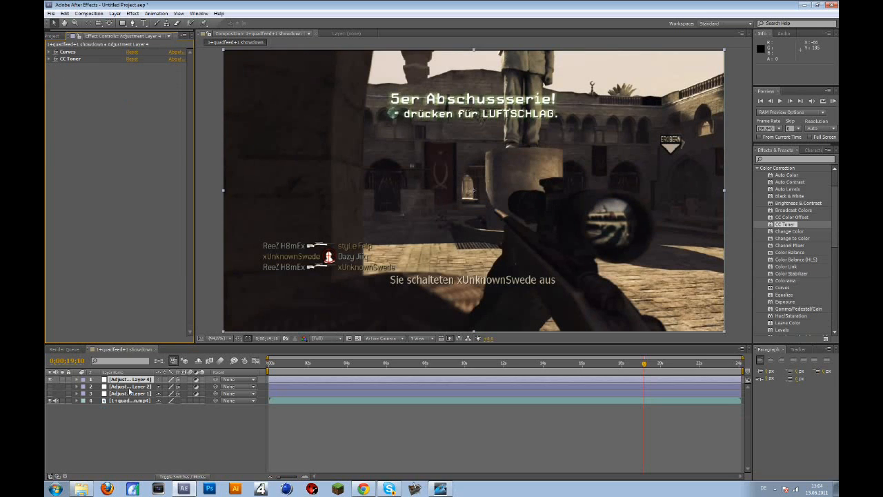
pyautogui.click(129, 387)
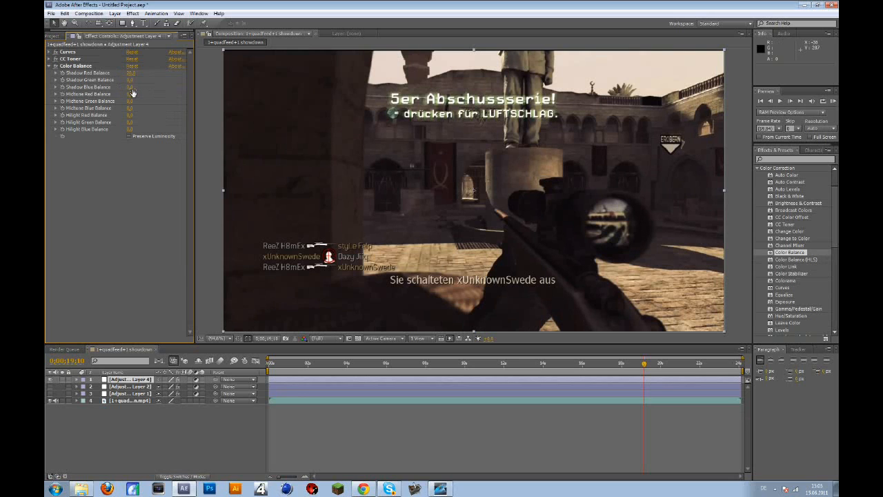
# - Apply Color Link from Color Correction to the adjustment layer below Color Balance
pyautogui.doubleClick(130, 87)
pyautogui.write('20')
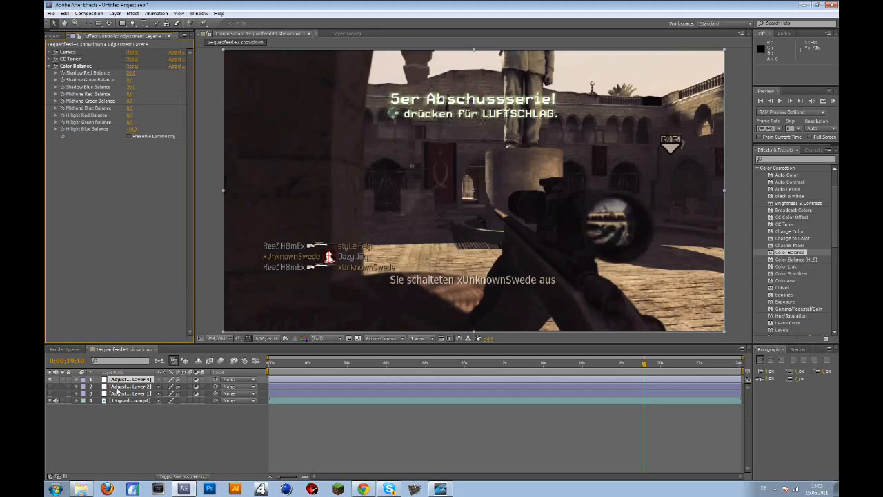
pyautogui.click(130, 386)
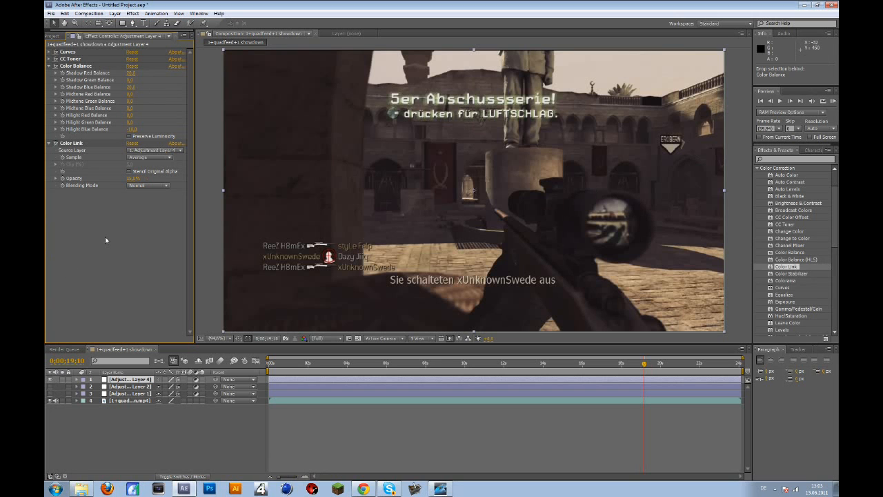
# - Add an Exposure effect beneath Color Link and collapse all effect settings
pyautogui.click(70, 142)
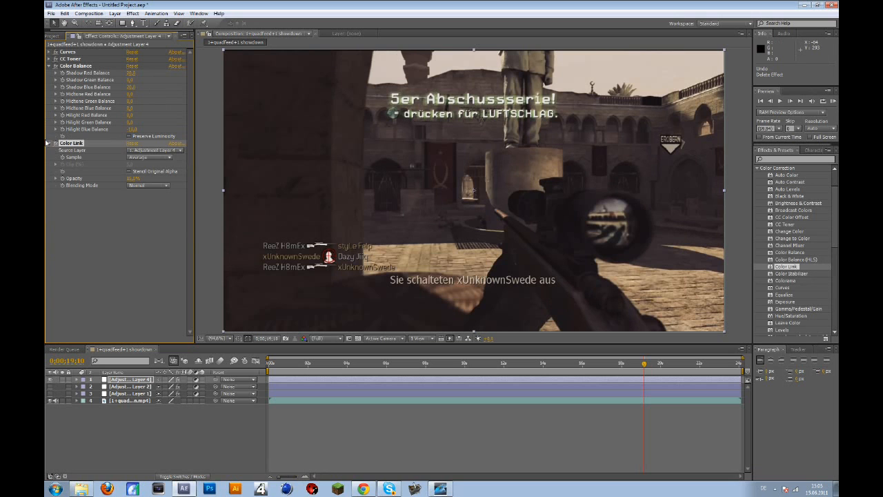
pyautogui.click(47, 142)
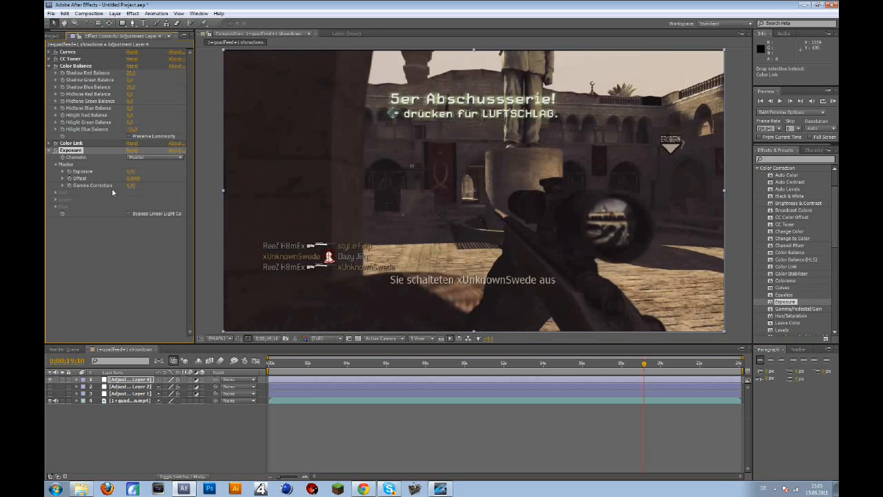
pyautogui.doubleClick(129, 172)
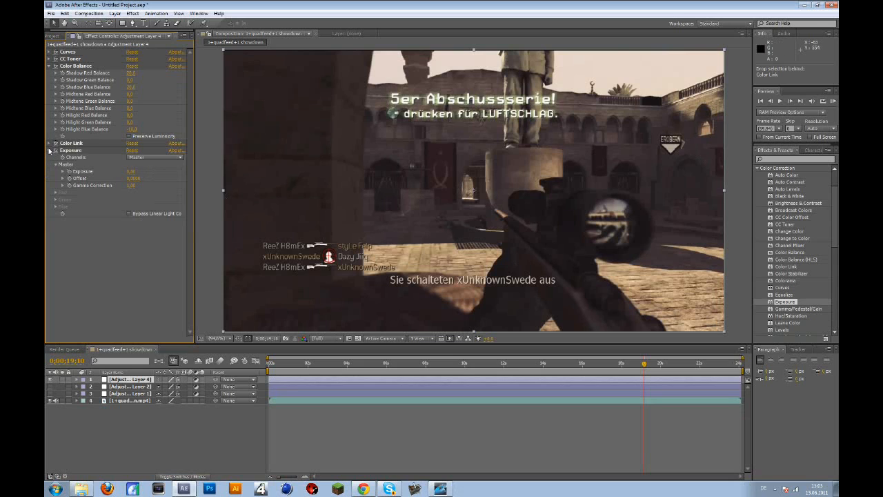
pyautogui.click(49, 66)
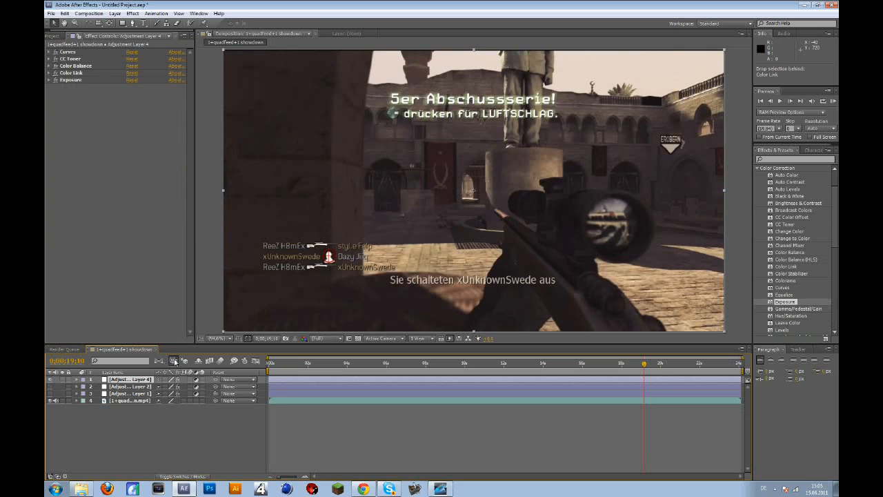
# - Bend the Curves RGB curve into an S shape for contrast, then fold it again
pyautogui.click(67, 53)
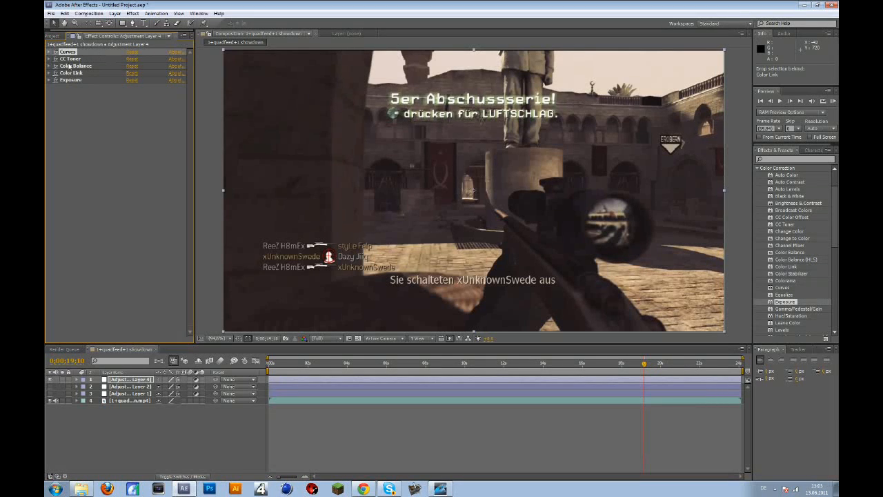
pyautogui.click(76, 67)
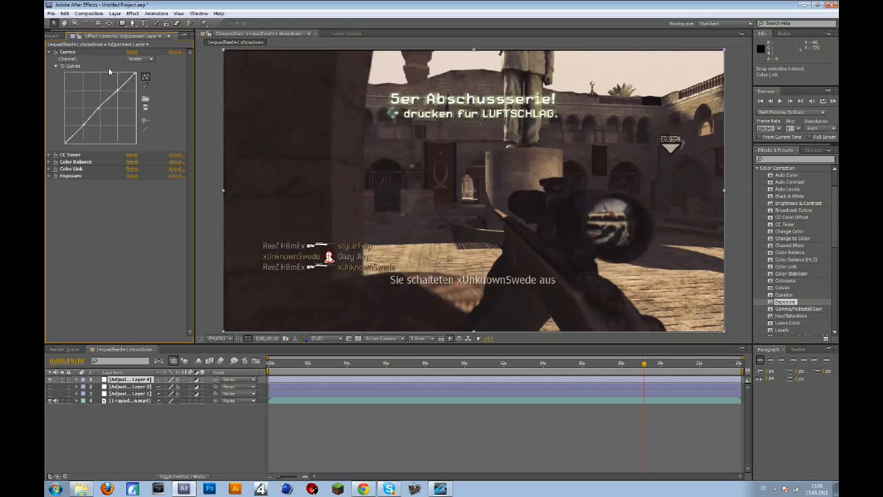
pyautogui.click(138, 58)
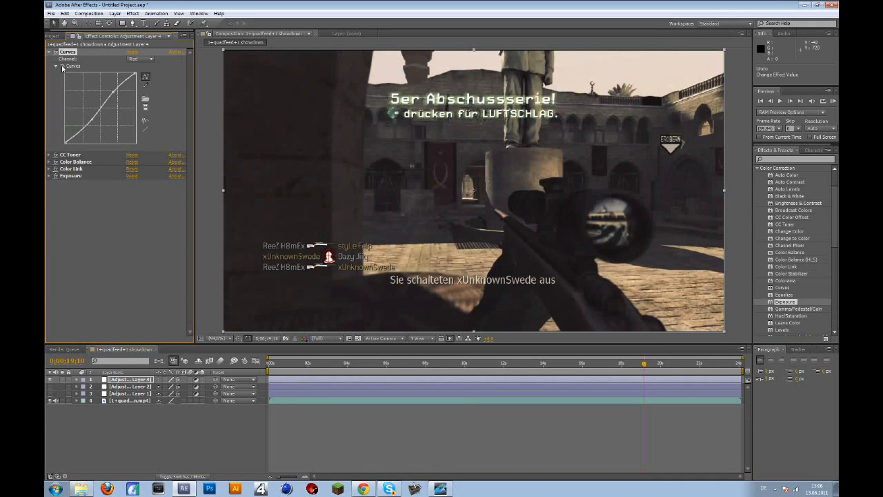
pyautogui.click(56, 53)
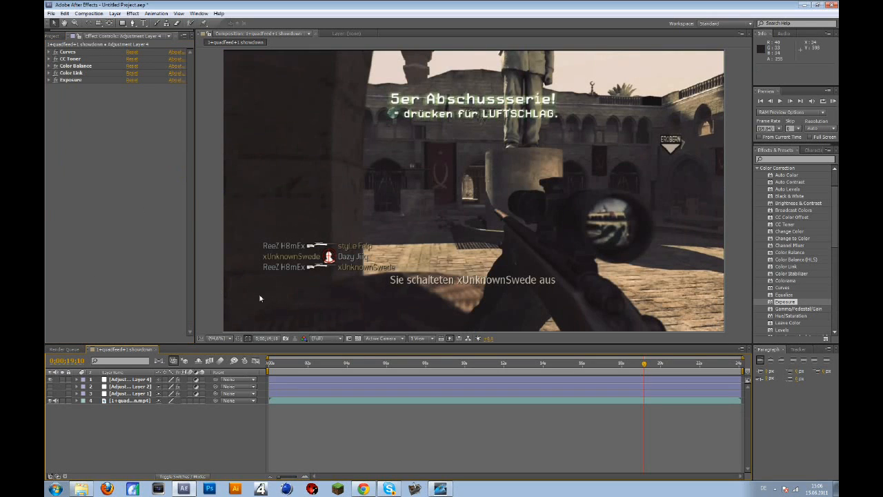
# - Select the graded adjustment layer before adding the Gaussian Blur layer above it
pyautogui.click(130, 378)
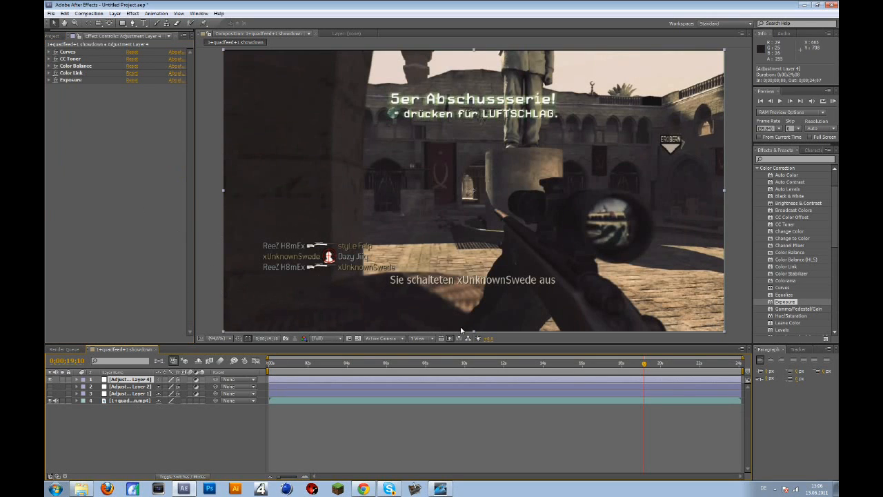
pyautogui.moveTo(180, 301)
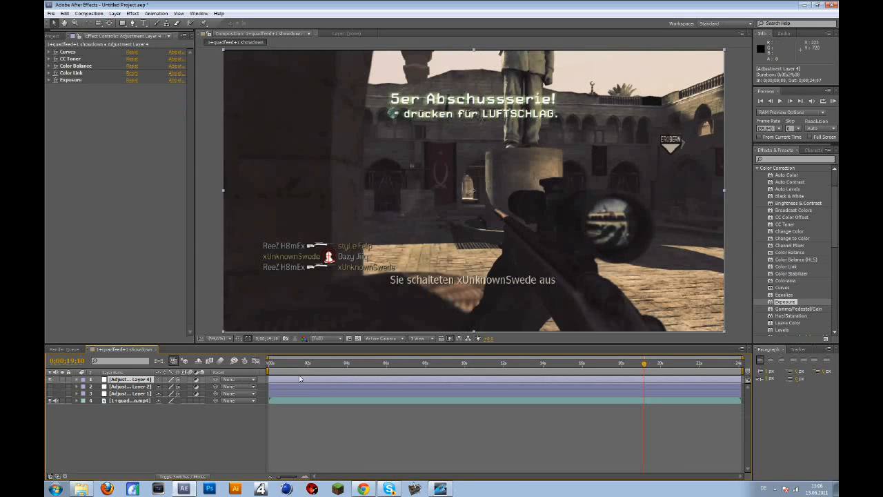
pyautogui.moveTo(146, 423)
pyautogui.write('gaus')
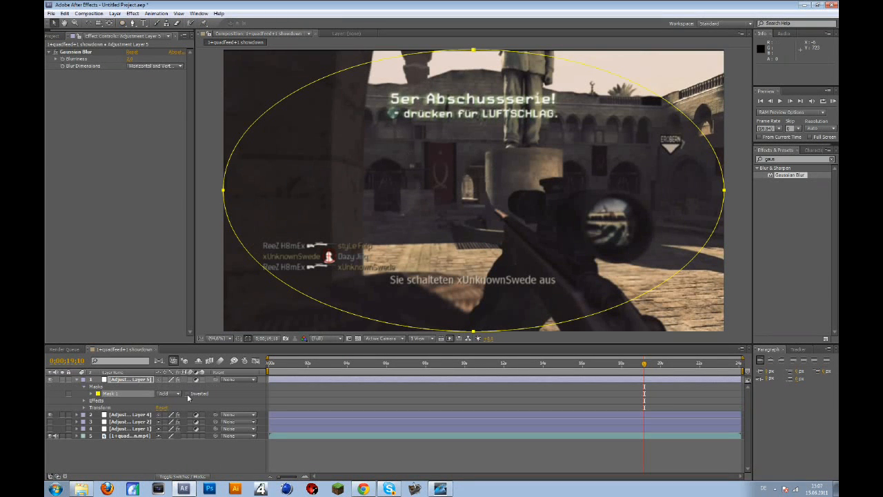
# - Reshape Mask 1 over the upper frame and reveal its path, feather and opacity properties
pyautogui.click(188, 394)
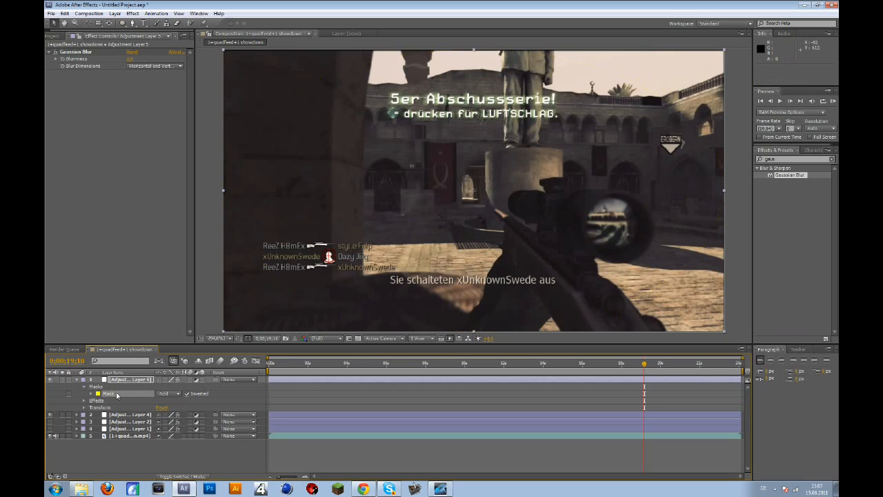
pyautogui.click(123, 22)
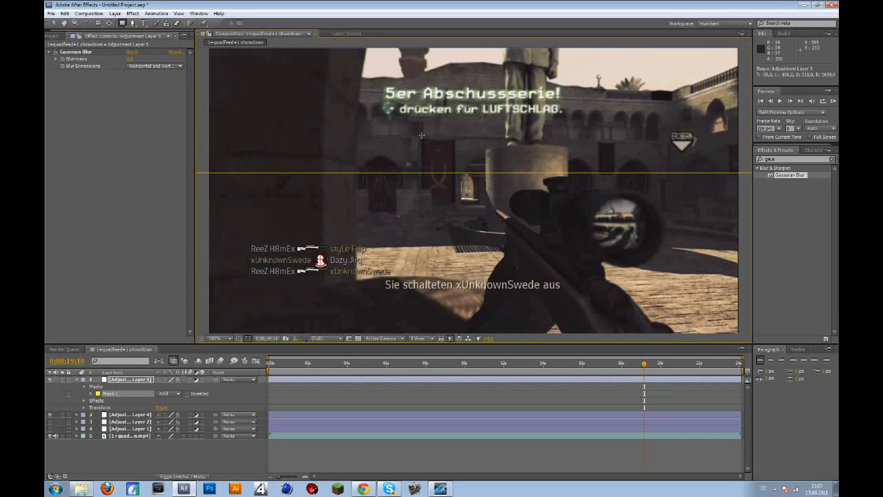
pyautogui.moveTo(141, 102)
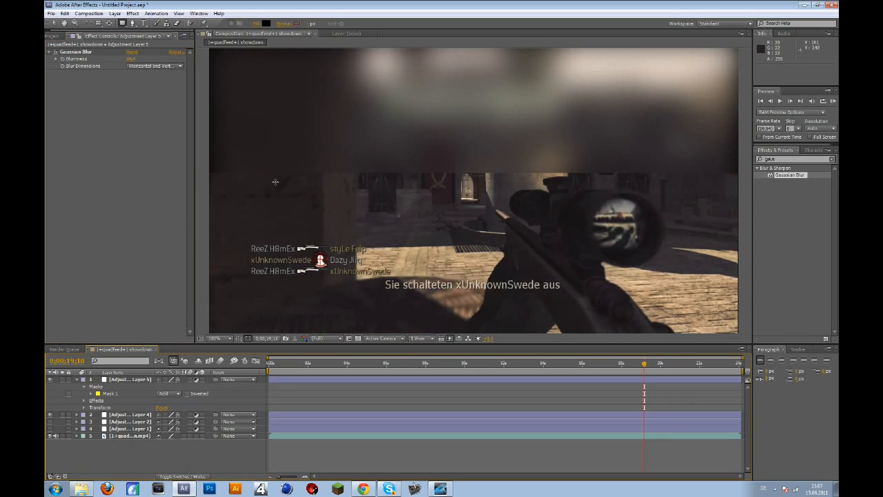
pyautogui.click(91, 401)
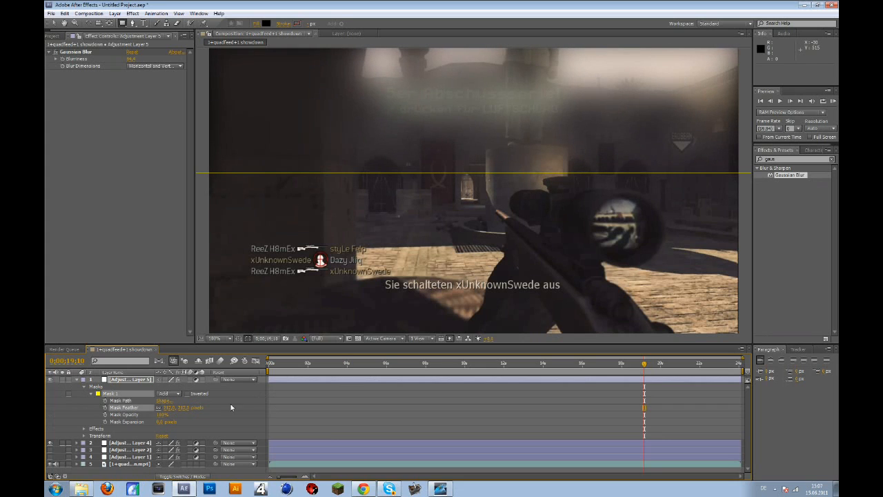
# - Feather the mask edge, then show the project's file list
pyautogui.doubleClick(168, 407)
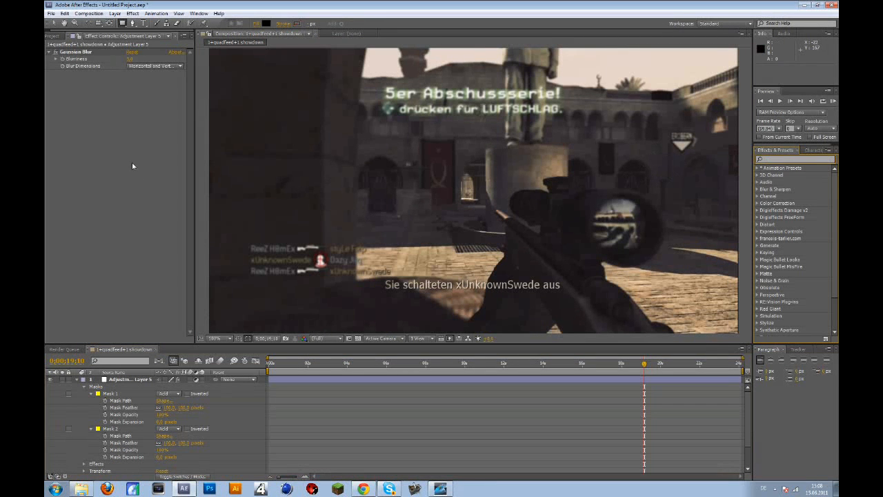
pyautogui.click(55, 36)
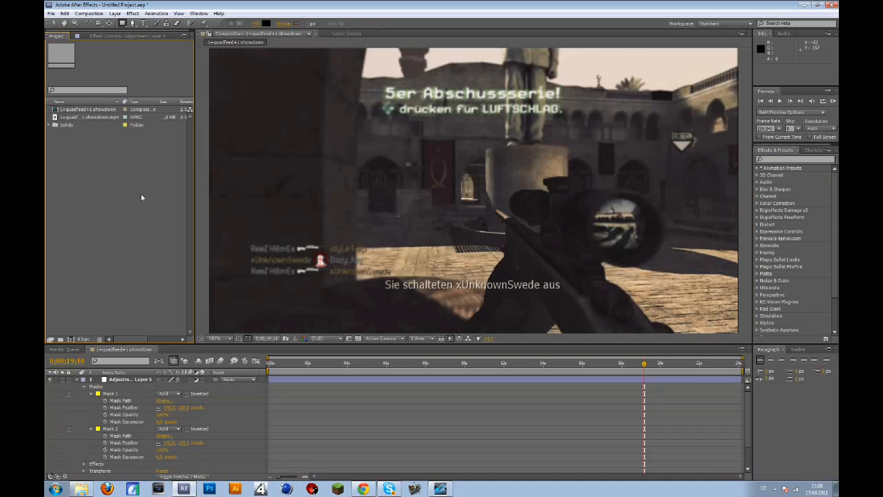